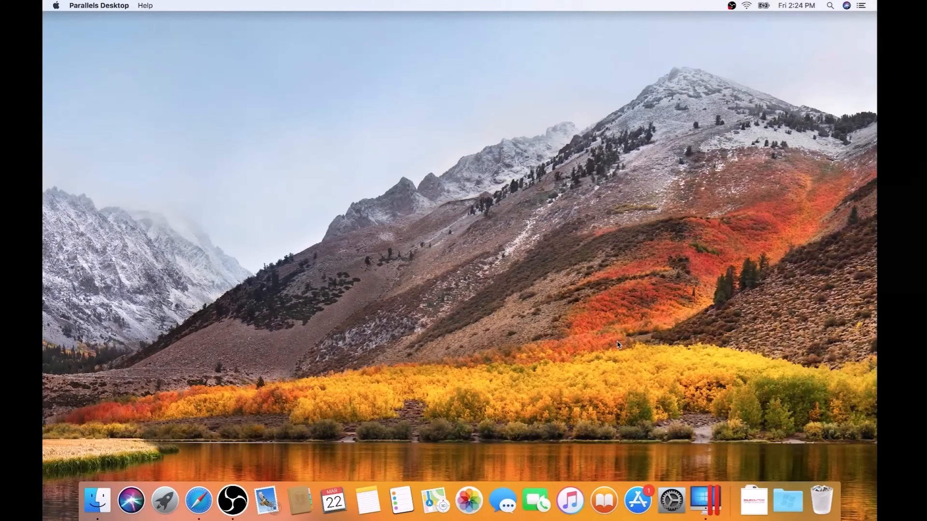
- Bring up the Windows 10 virtual machine and its hardware configuration from the Dock
left_click(702, 502)
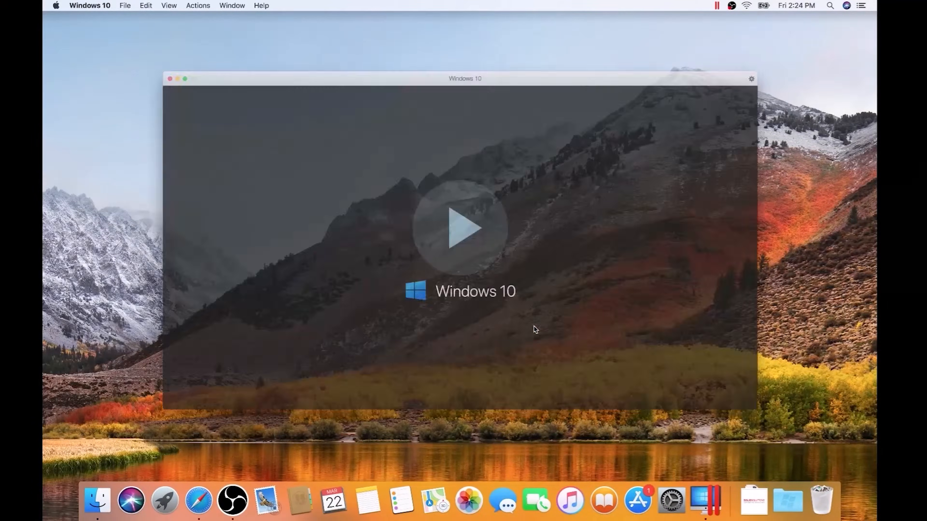
left_click(465, 228)
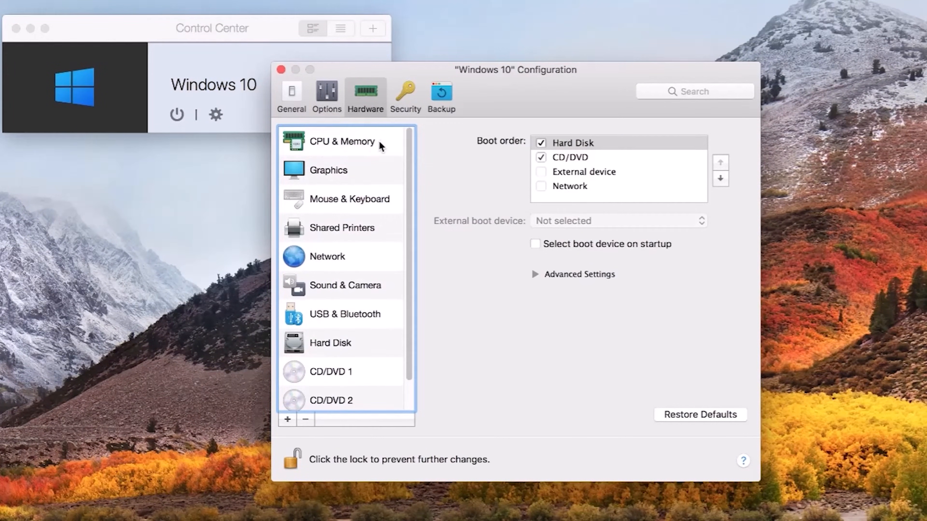
- Under CPU & Memory, allocate 3 processors and about 7768 MB of memory to the VM
left_click(342, 142)
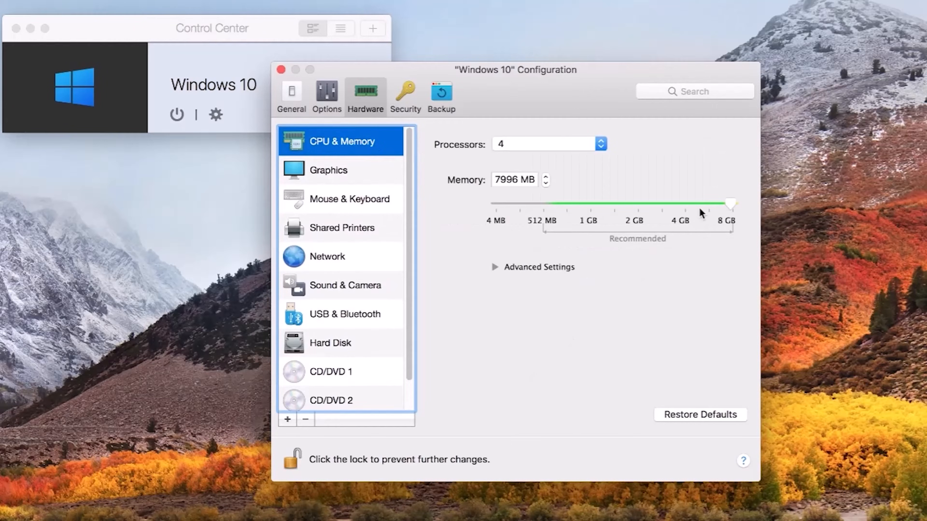
left_click_drag(732, 203, 727, 204)
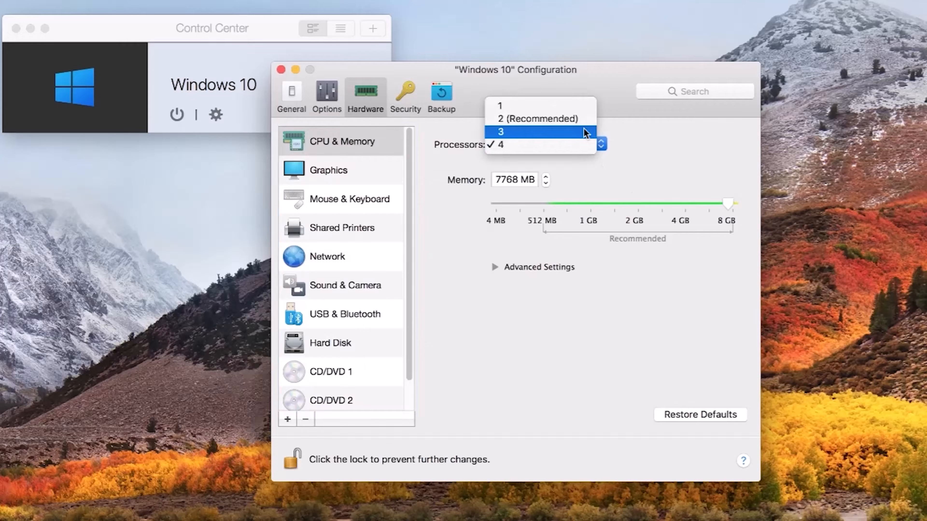
left_click(542, 118)
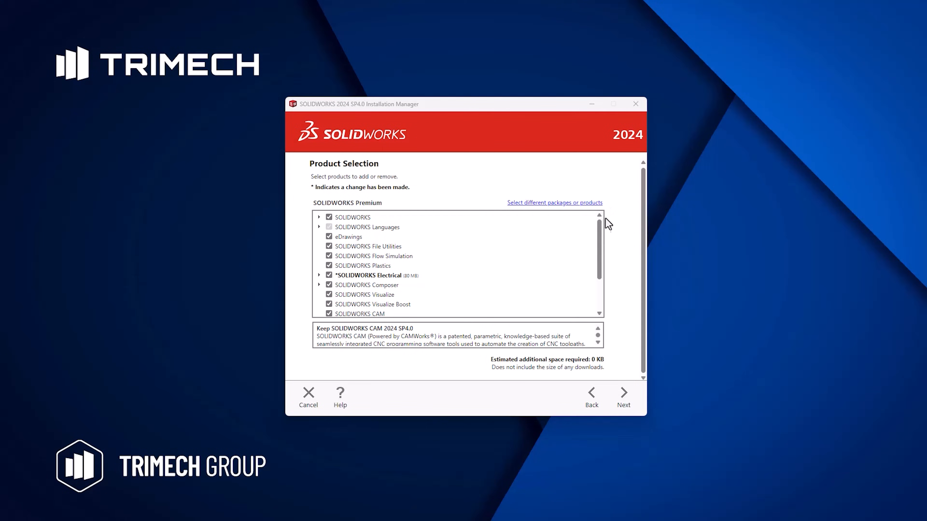
- Keep Electrical as is, mark CAM, Visualize and Visualize Boost for removal, and proceed to the Summary
scroll("down", 3)
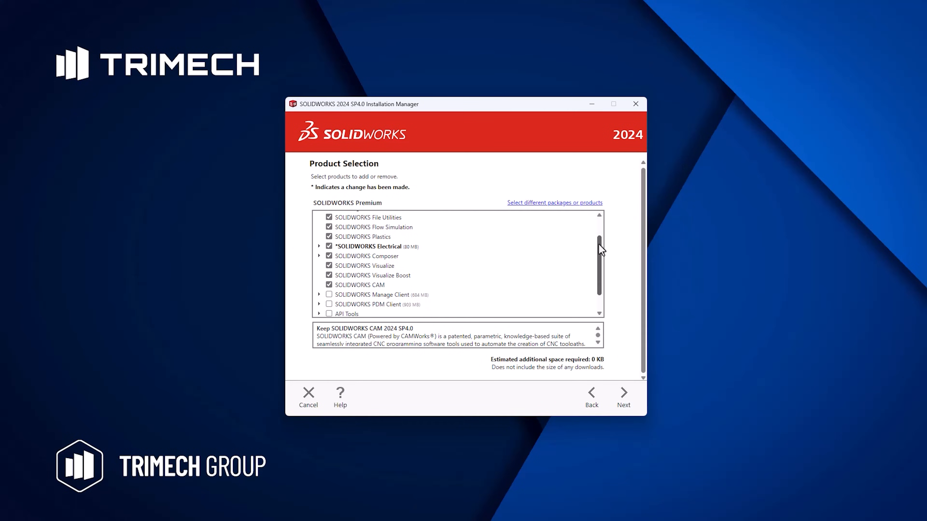
left_click(329, 244)
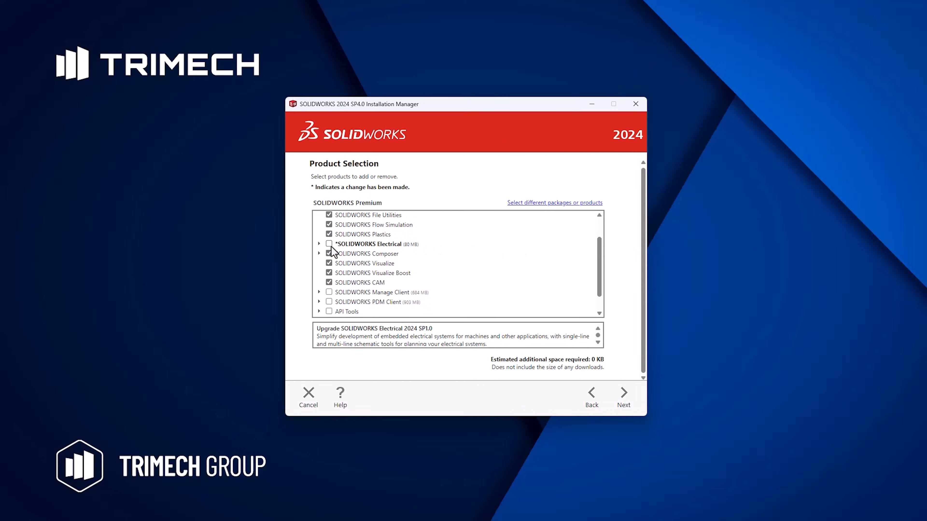
left_click(328, 245)
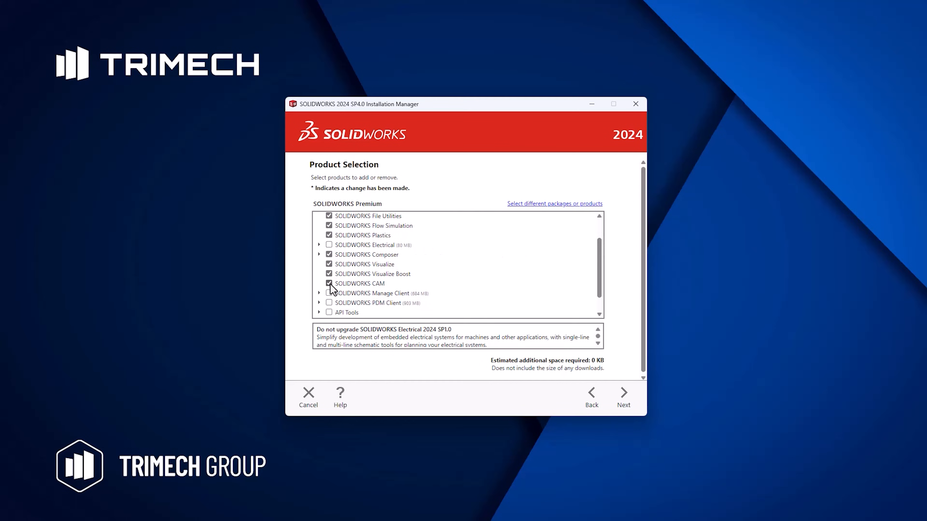
left_click(328, 284)
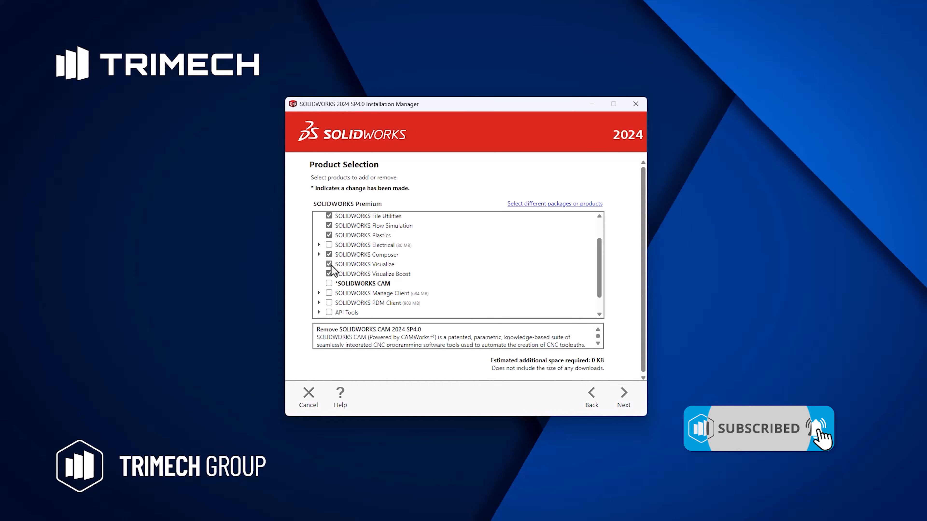
left_click(329, 273)
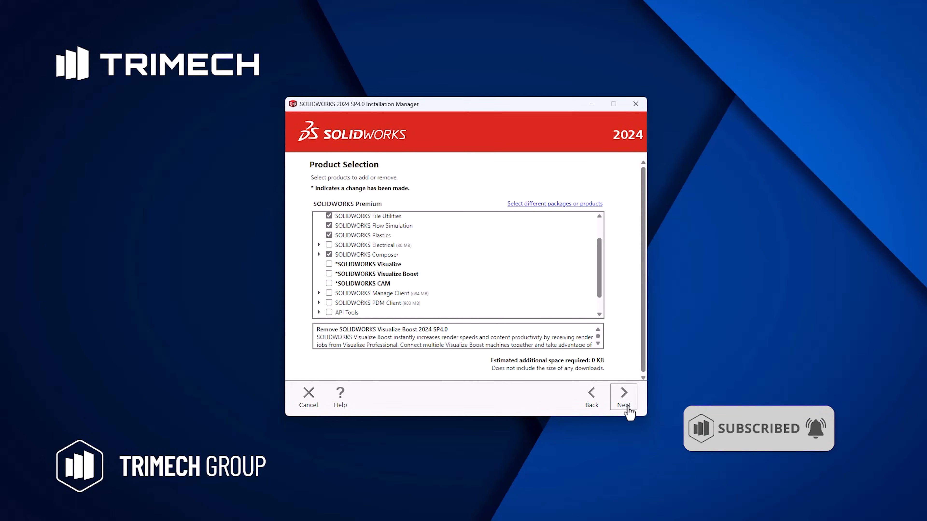
left_click(624, 396)
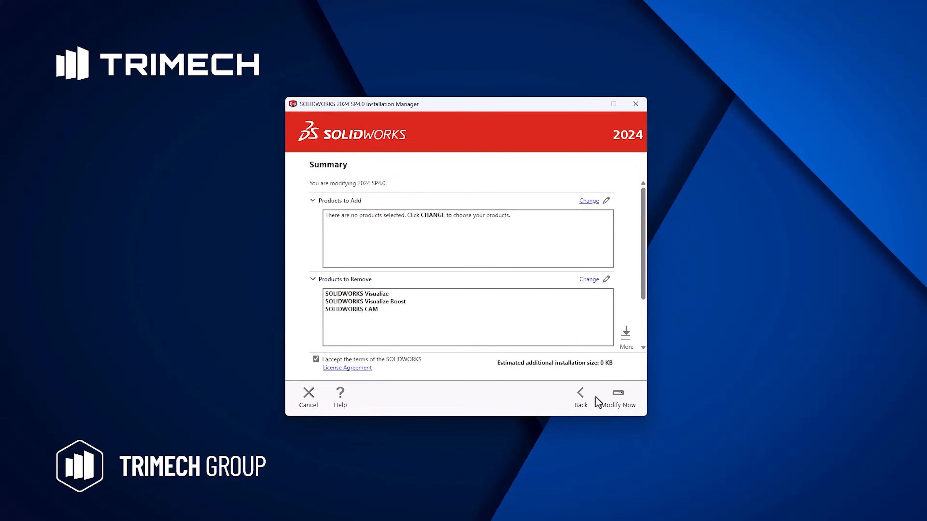
mouse_move(521, 383)
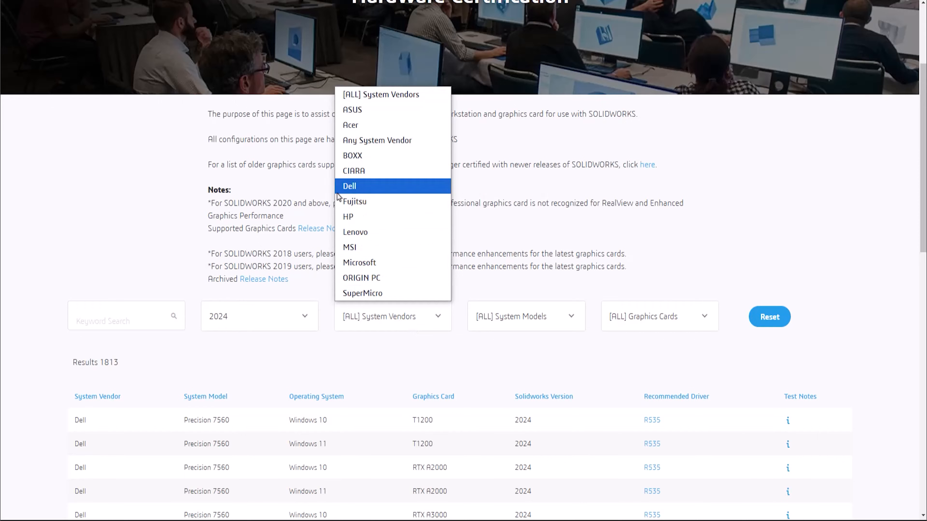
- Filter the 2024 certified hardware to Dell systems, then toggle RealView Graphics on the wristwatch
left_click(350, 186)
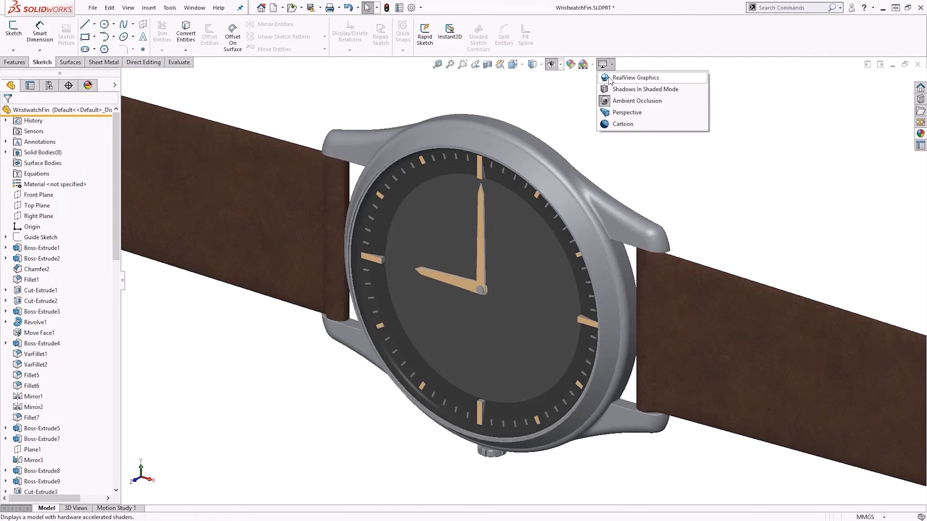
left_click(629, 78)
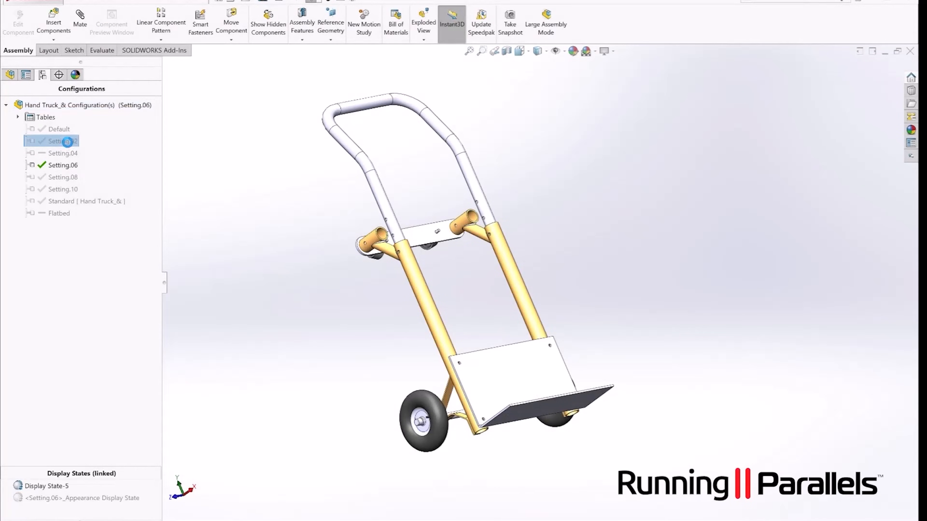
- Activate the hand truck's Setting.04 then Setting.10 configuration and inspect it from the front
double_click(62, 153)
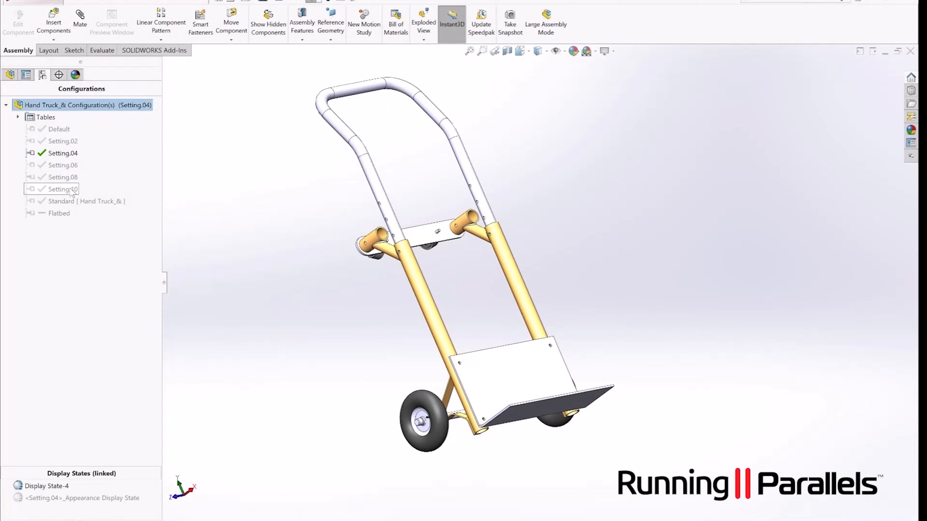
double_click(63, 190)
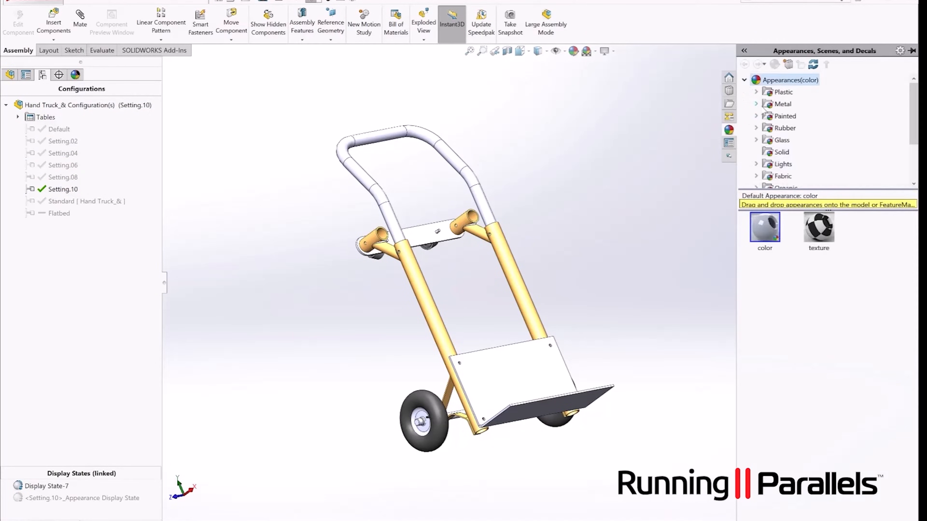
left_click_drag(764, 226, 547, 369)
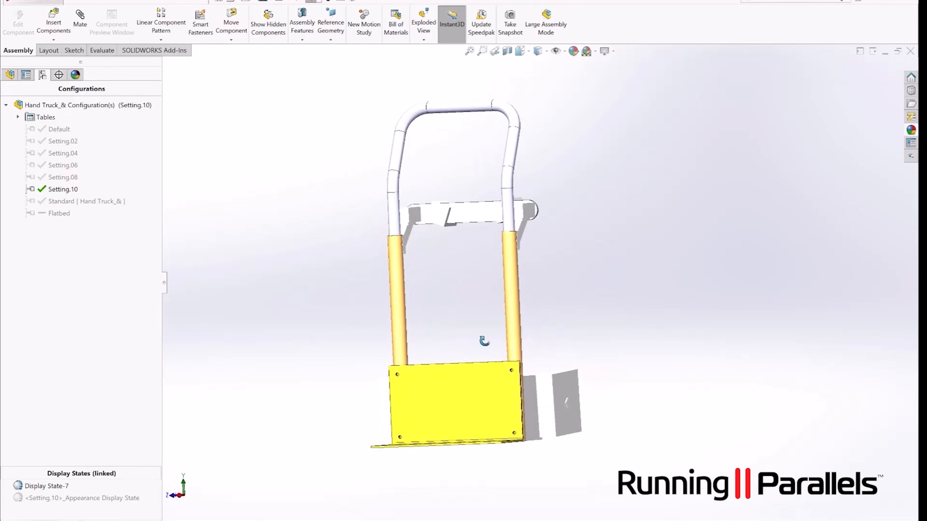
left_click_drag(484, 340, 423, 393)
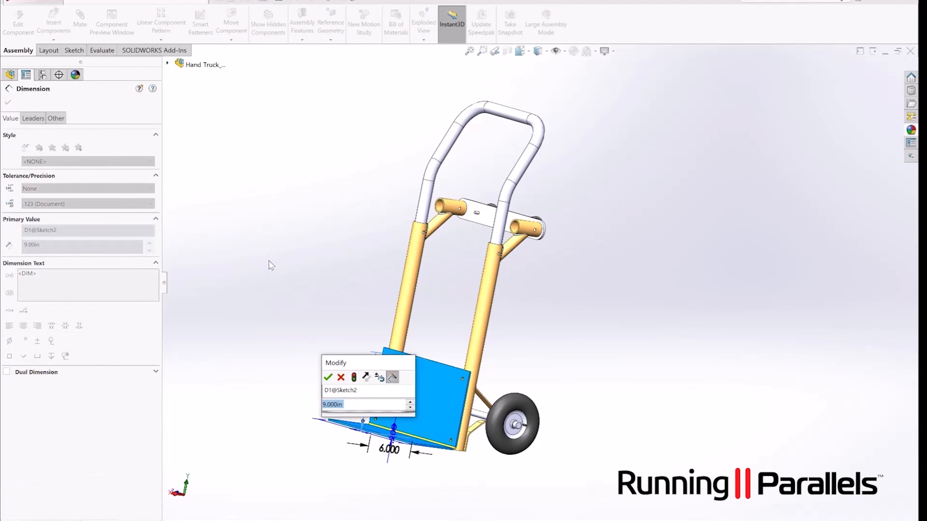
- Change the plate's 9 in dimension to 10 in and confirm the edit
left_click(328, 378)
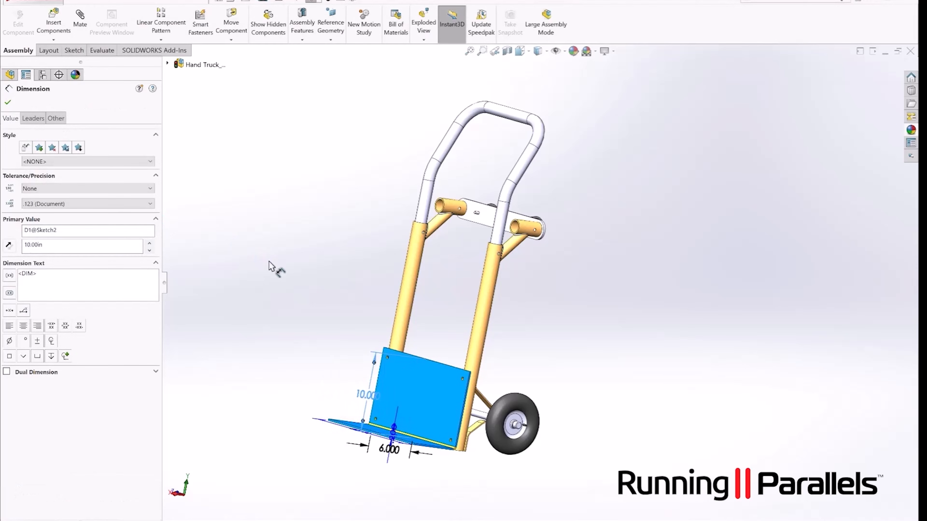
left_click(41, 74)
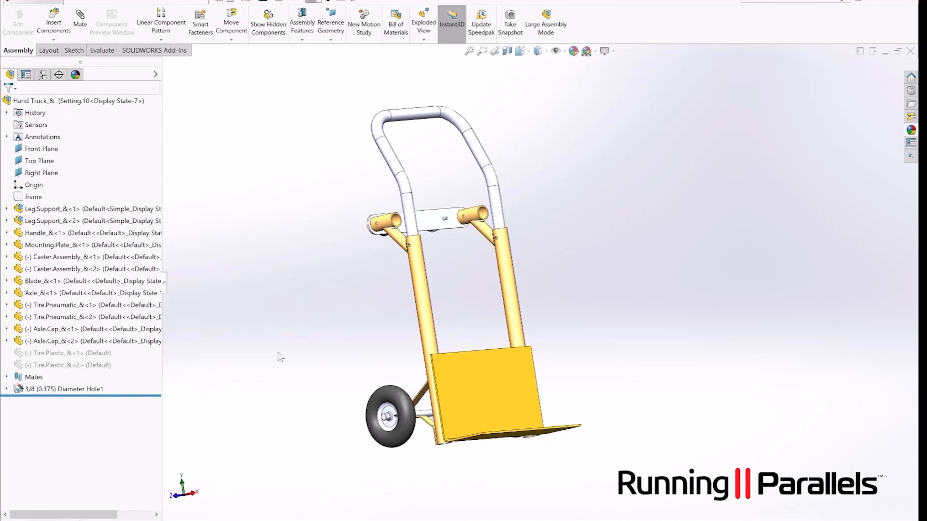
left_click(10, 2)
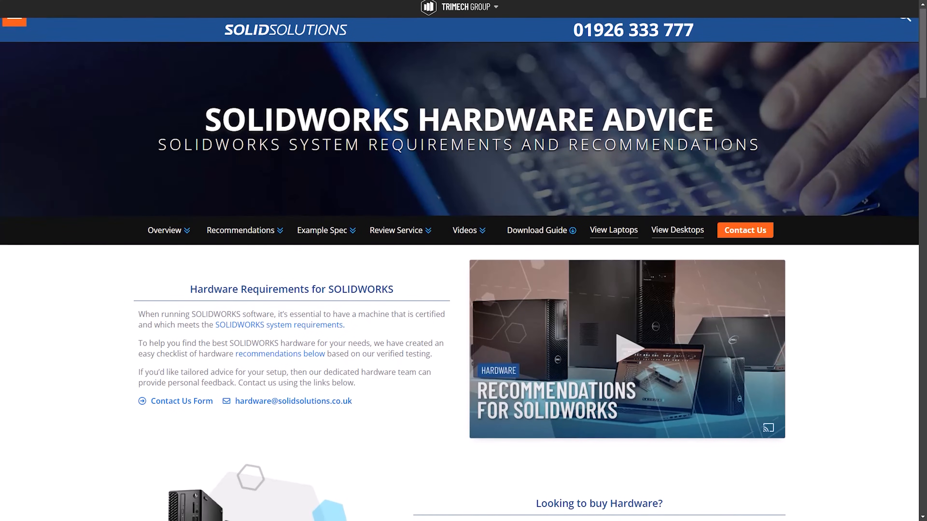
- Scroll down the hardware advice page to the Recommended SOLIDWORKS Hardware Specs section
scroll("down", 3)
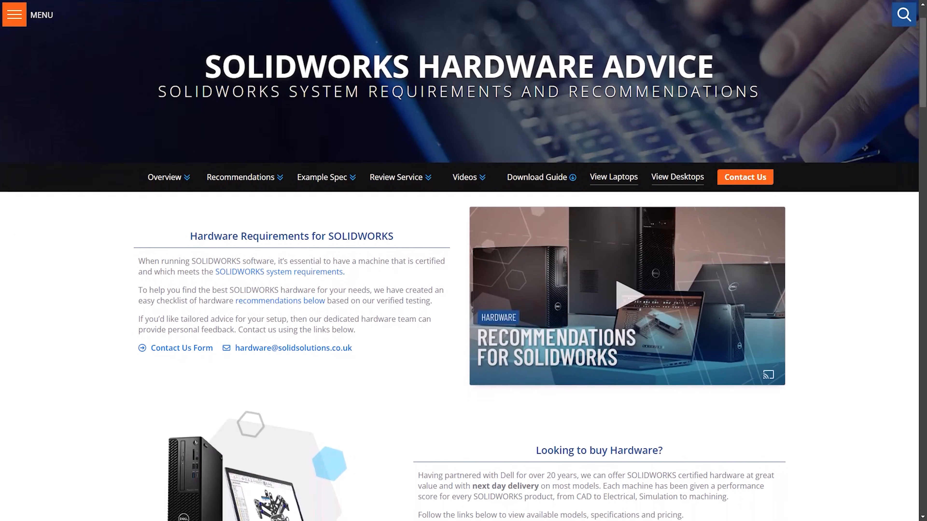
scroll("down", 3)
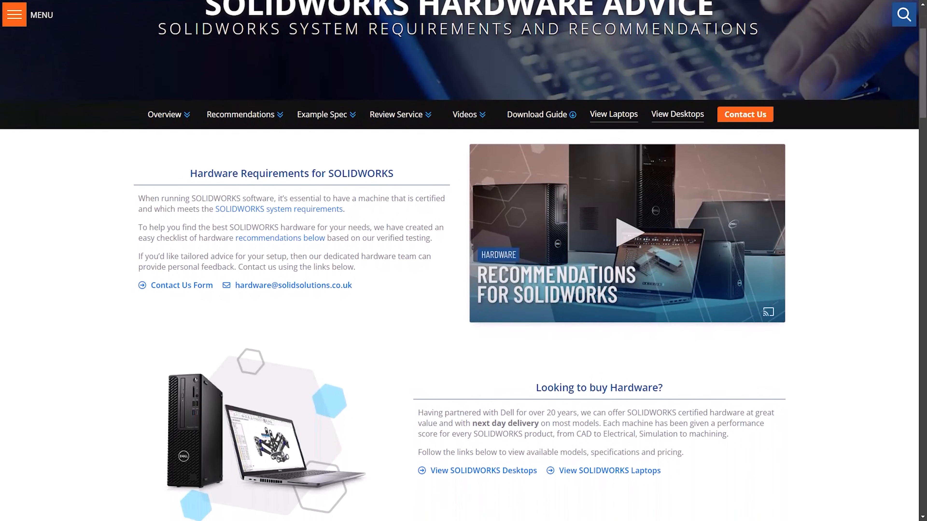
scroll("down", 3)
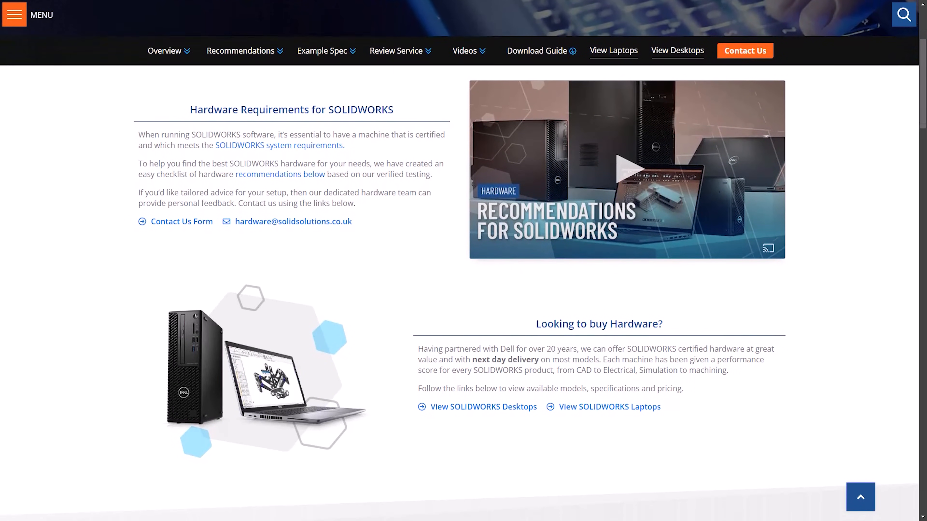
scroll("down", 3)
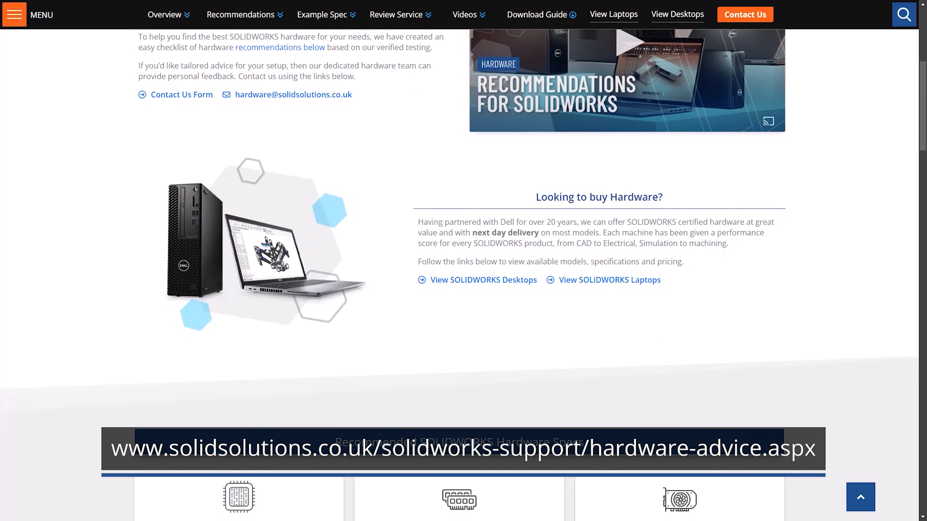
scroll("down", 3)
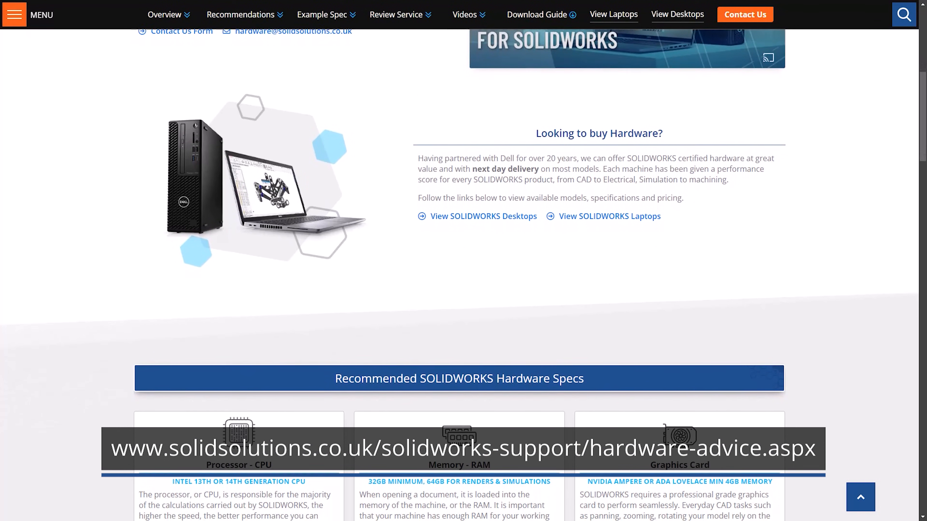
scroll("down", 3)
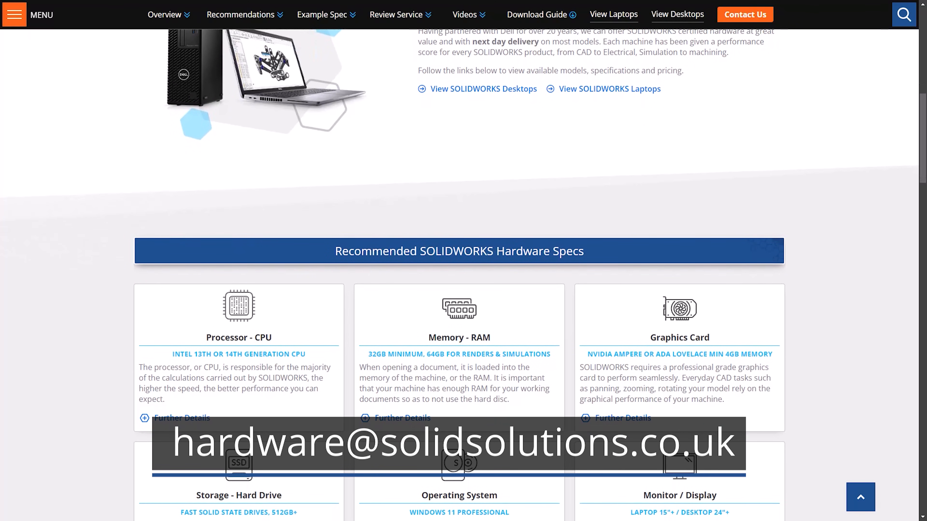
scroll("down", 3)
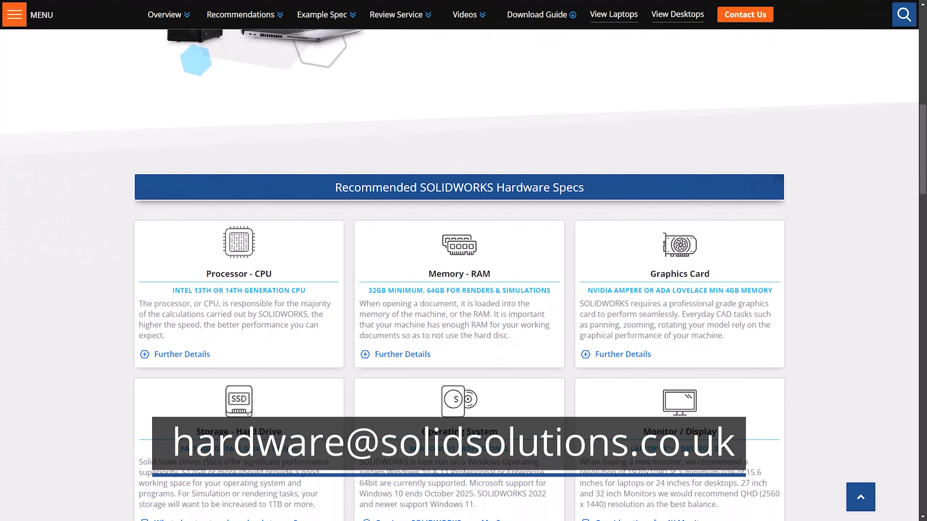
scroll("down", 3)
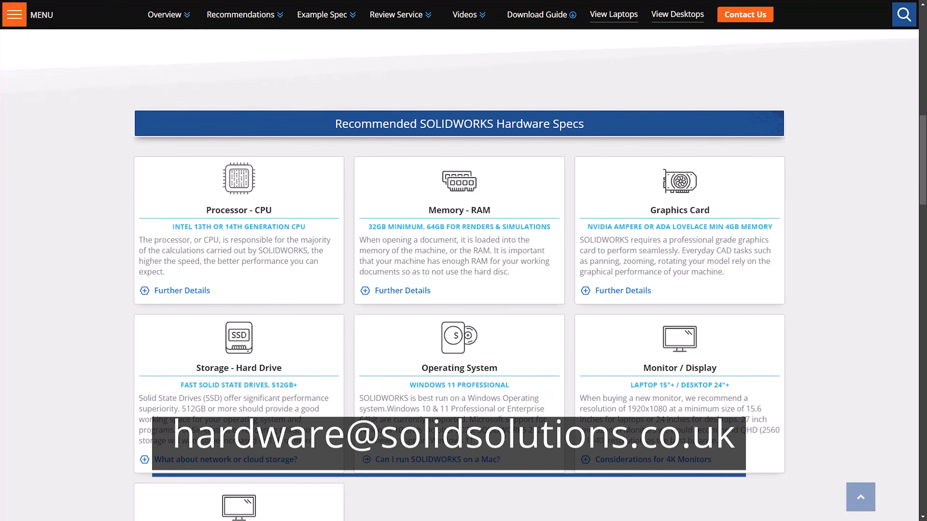
scroll("down", 3)
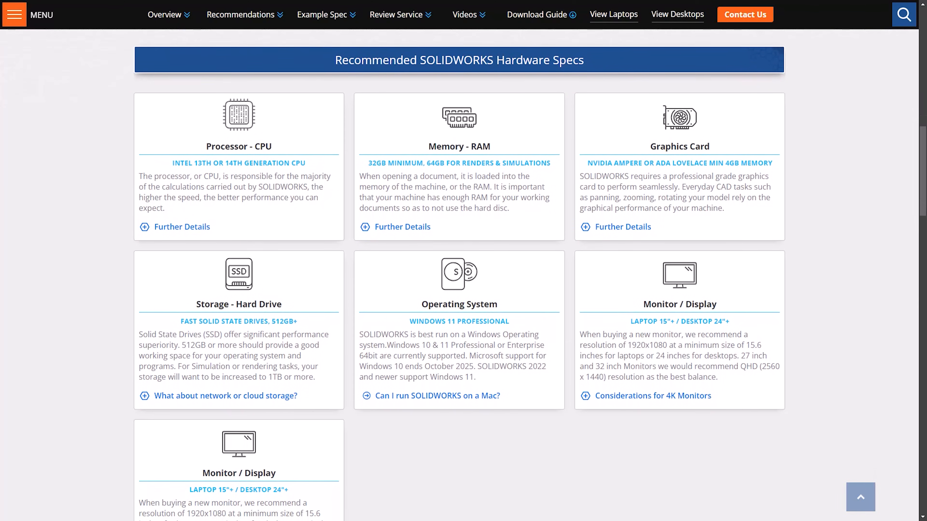
scroll("down", 3)
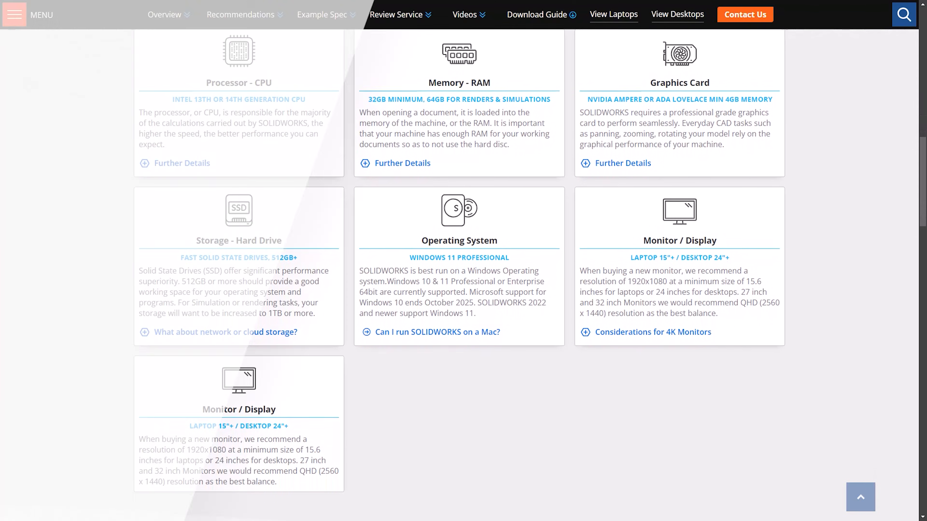